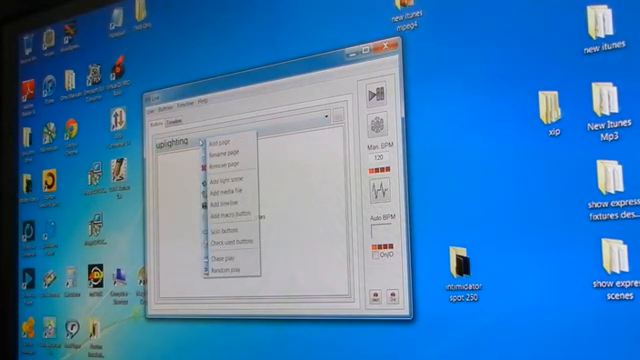
# Create a new live page and confirm its name as 'uplighting 2'.
pyautogui.click(224, 147)
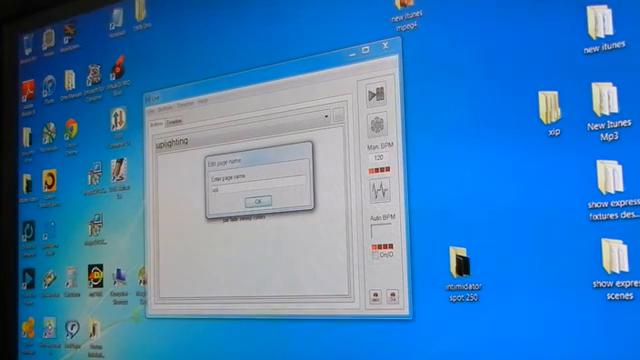
pyautogui.write('uplighting 2')
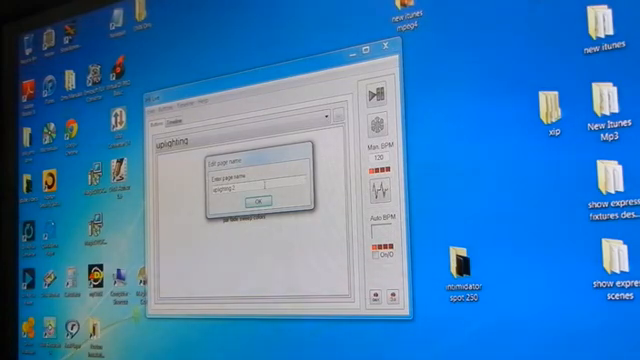
pyautogui.click(262, 202)
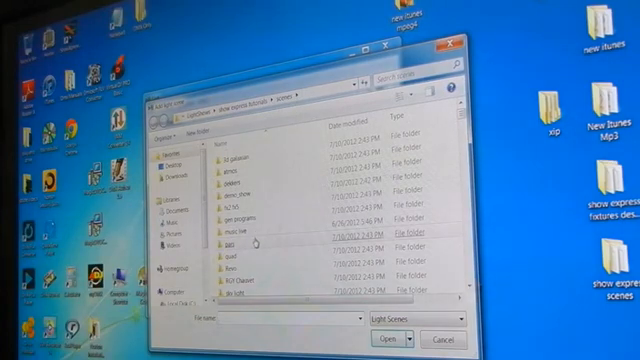
# Open the pars folder to place the 'par all sides colors' scene button.
pyautogui.doubleClick(237, 237)
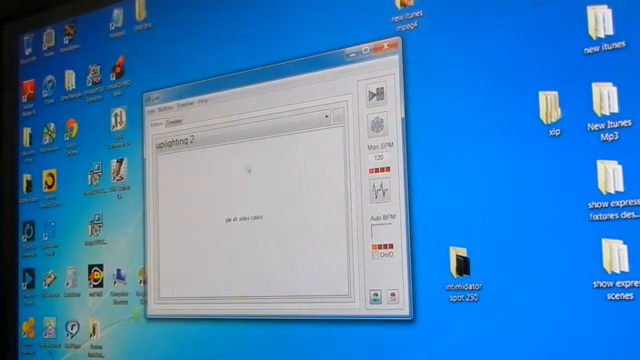
# Add 'par chase colors fast' and 'par green strobe' scene buttons to the page.
pyautogui.rightClick(240, 160)
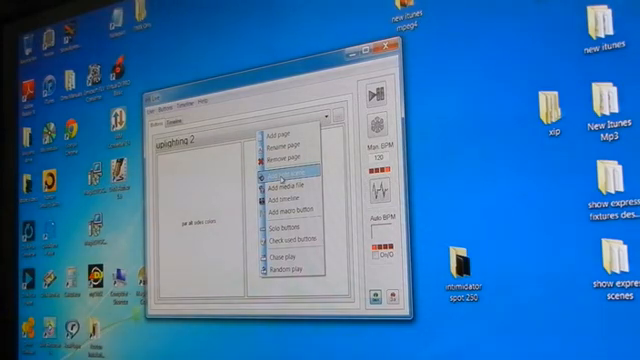
pyautogui.click(293, 193)
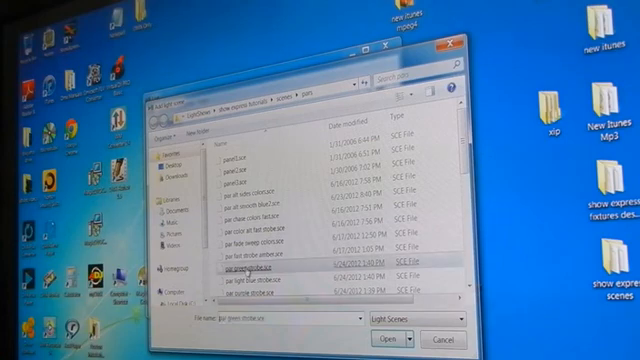
pyautogui.click(387, 337)
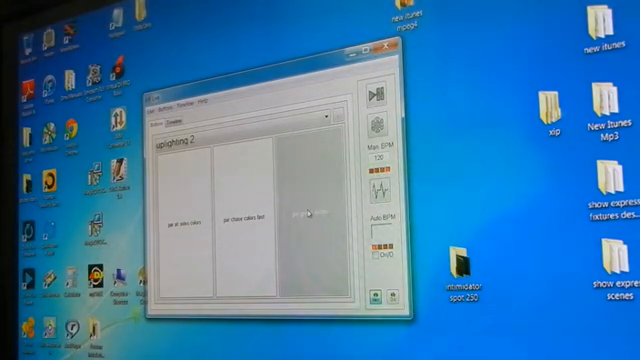
pyautogui.rightClick(305, 210)
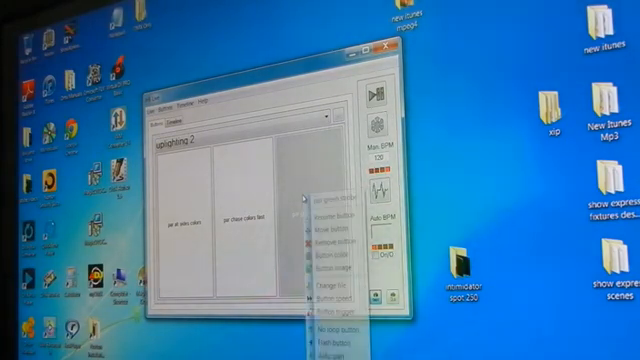
pyautogui.click(320, 205)
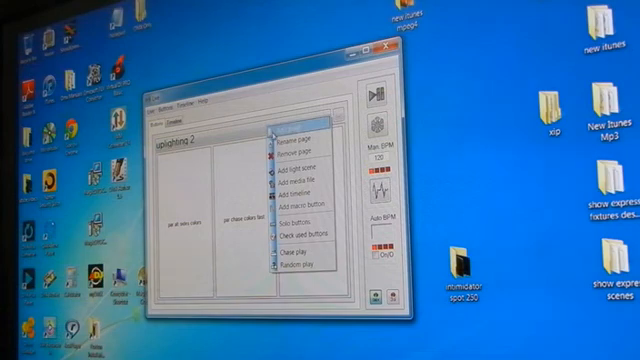
# Dismiss the accidental new page prompt and start adding a fourth par scene.
pyautogui.click(296, 131)
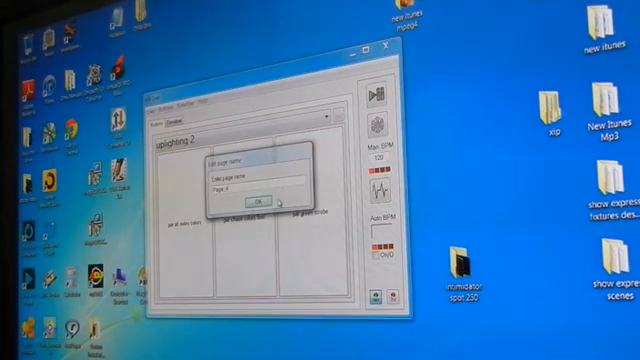
pyautogui.click(258, 201)
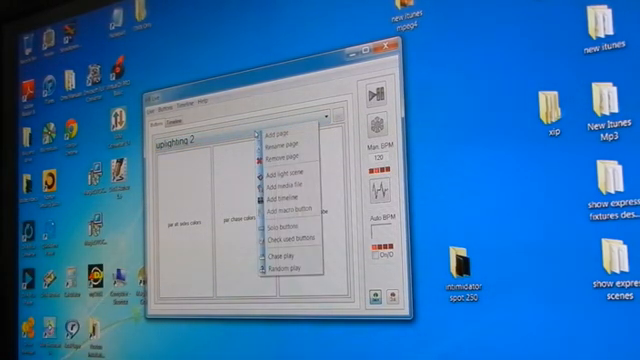
pyautogui.moveTo(290, 177)
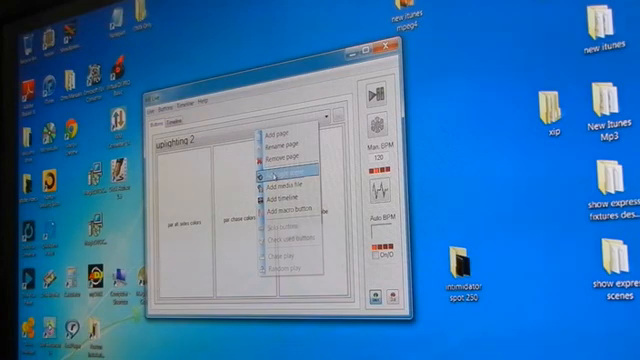
pyautogui.click(288, 182)
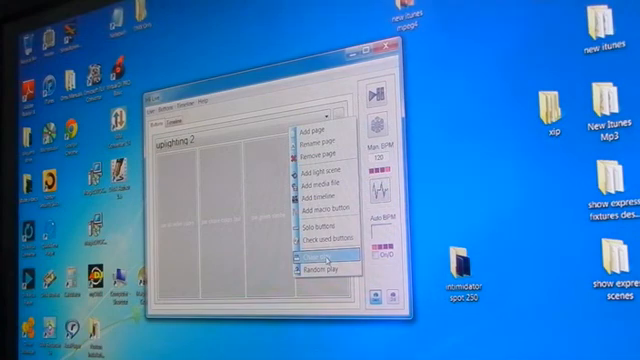
# Enable Chase play so the page's par scene buttons play in sequence.
pyautogui.click(318, 261)
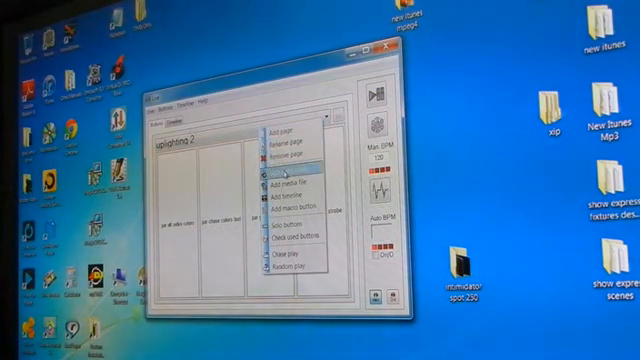
# Add the 'par slow blue alt' scene from the pars folder as a button.
pyautogui.click(299, 183)
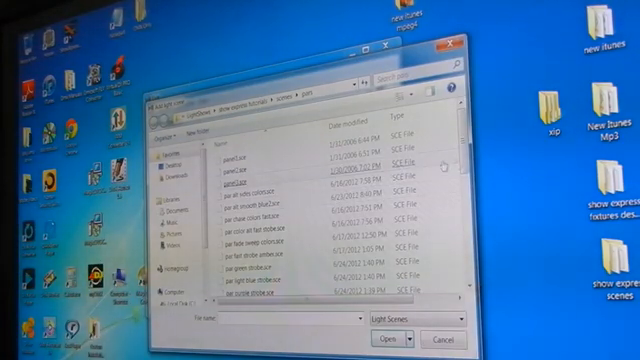
pyautogui.scroll(-3)
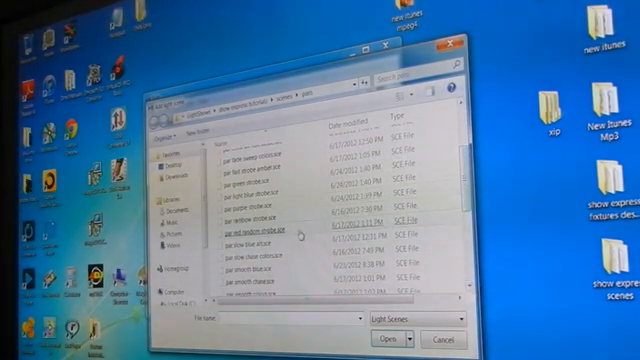
pyautogui.click(389, 338)
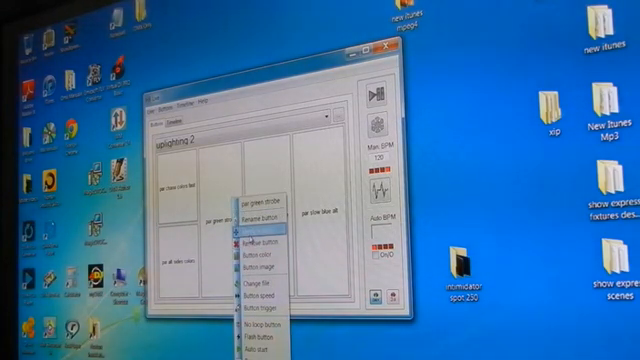
# Move the 'par green strobe' button one grid position to the right.
pyautogui.click(253, 240)
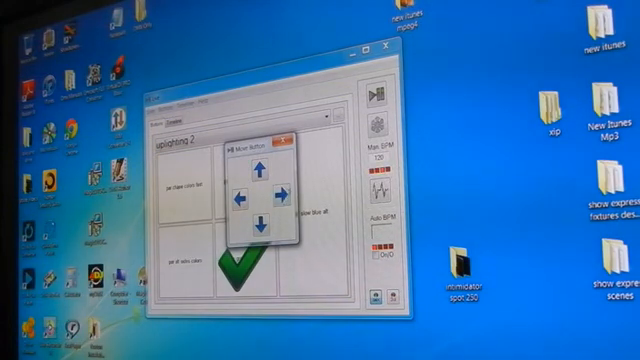
pyautogui.click(296, 147)
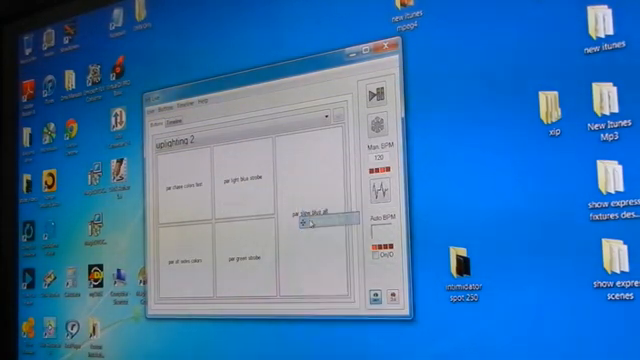
pyautogui.click(305, 218)
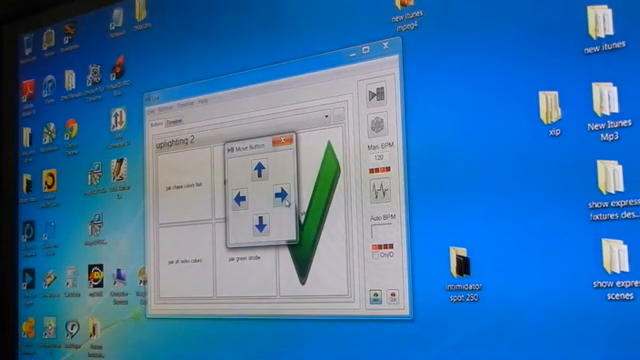